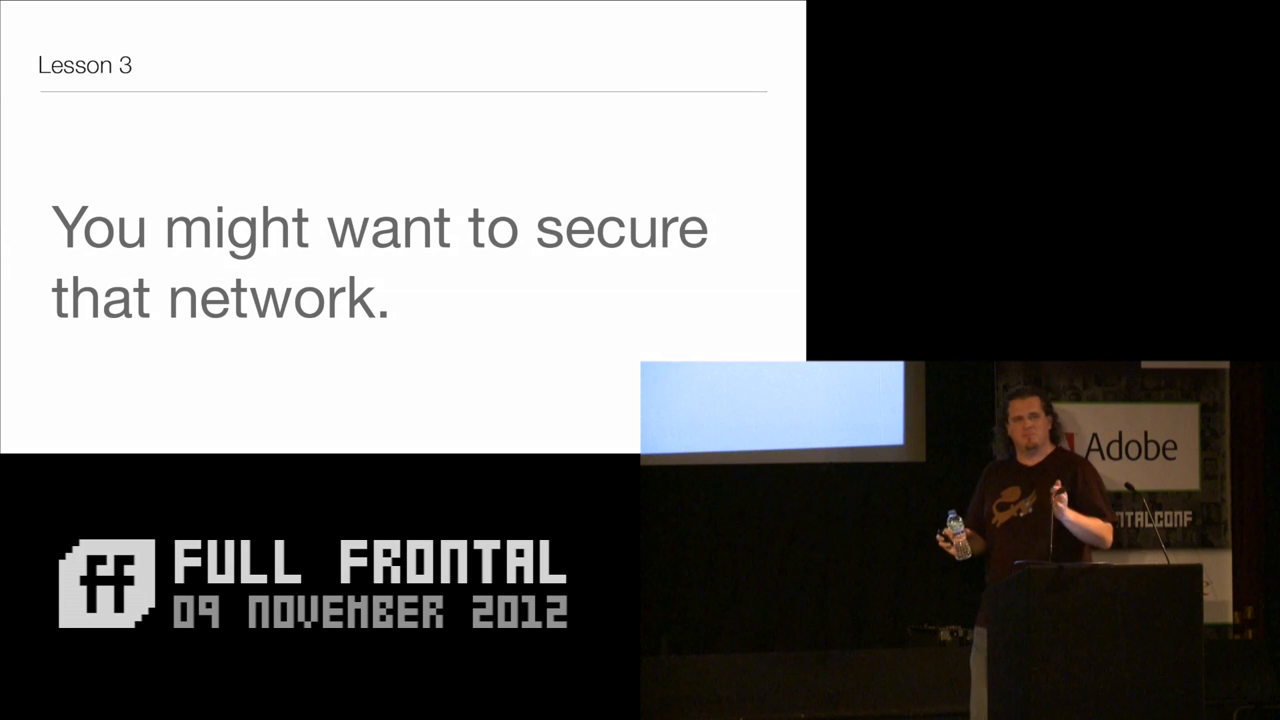
key("Right")
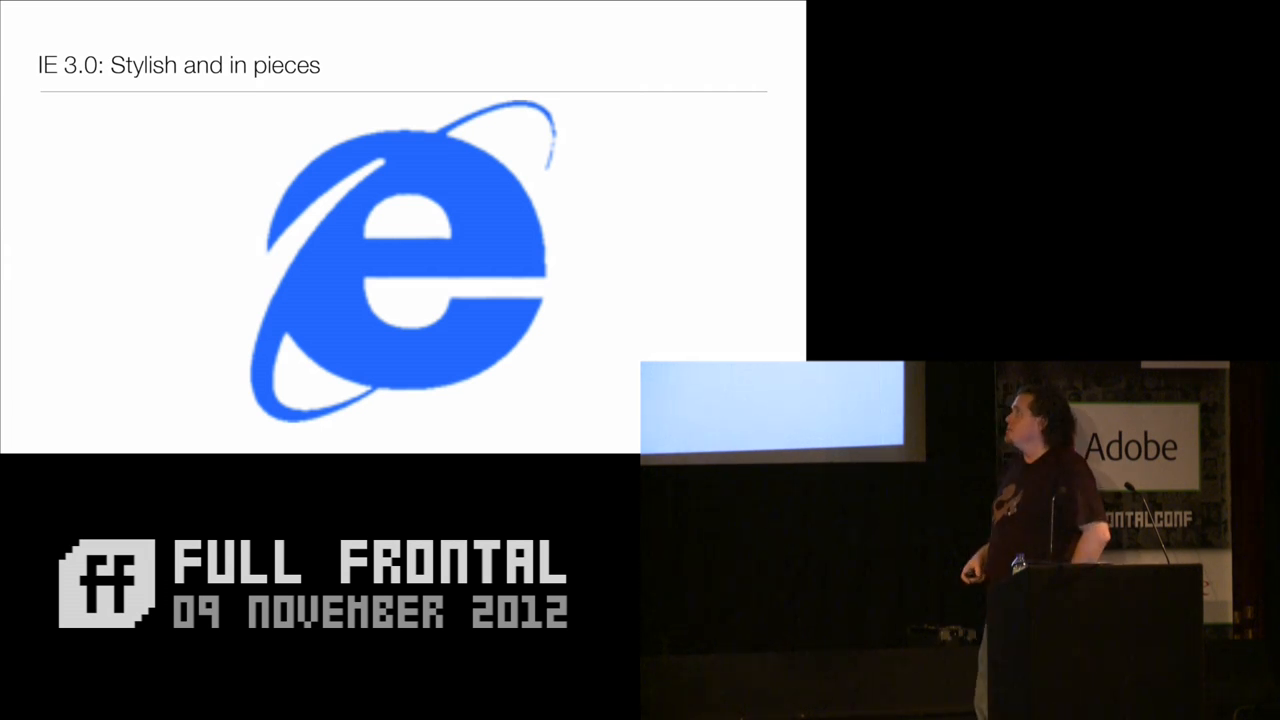
key("Right")
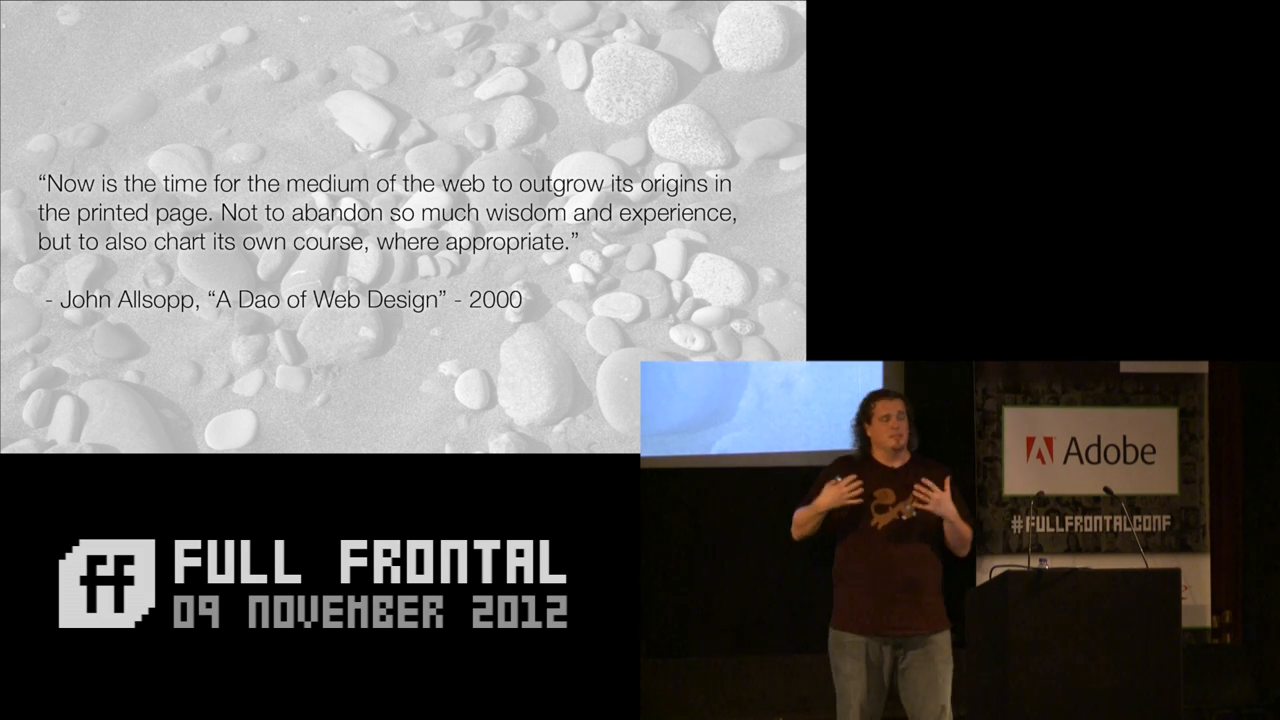
key("Right")
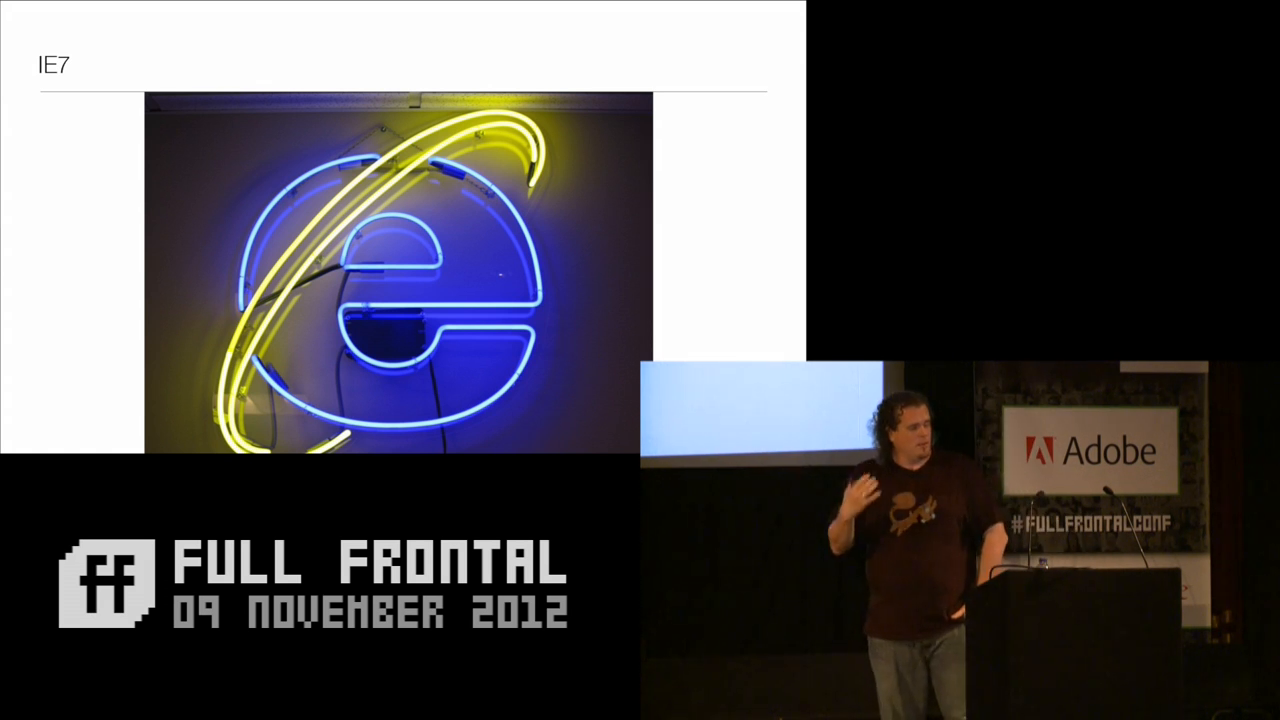
key("right")
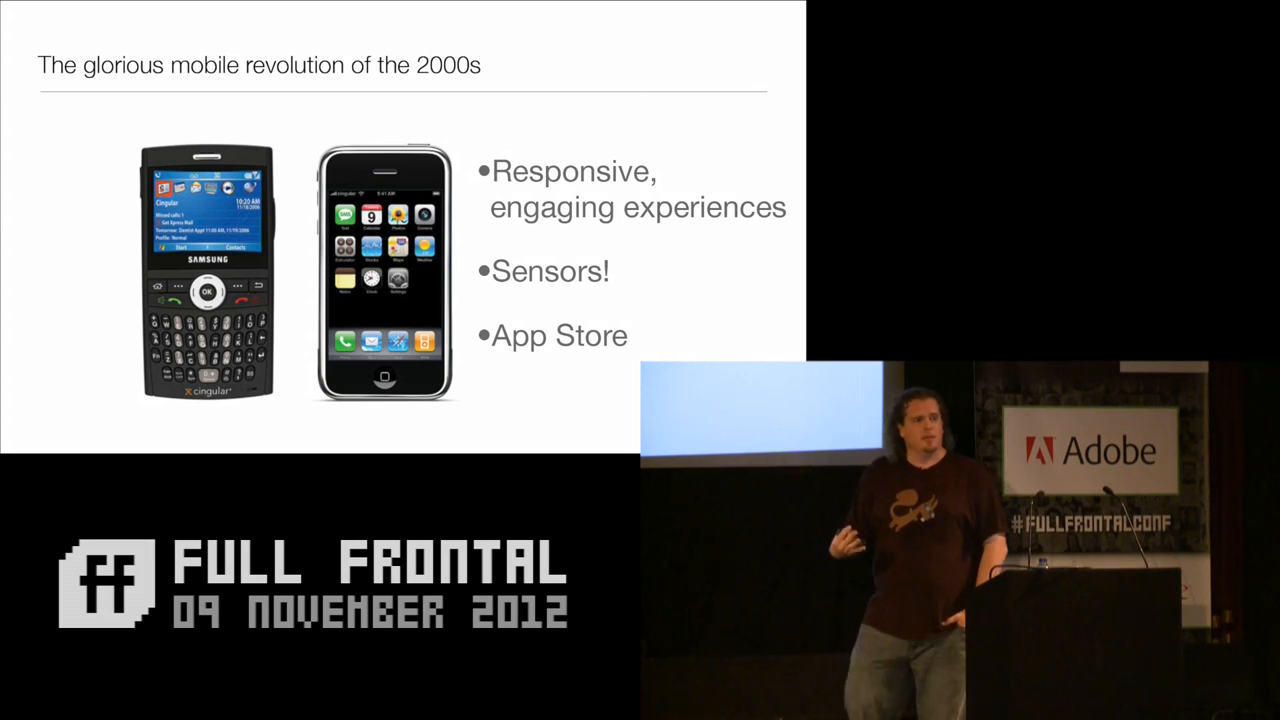
key("Right")
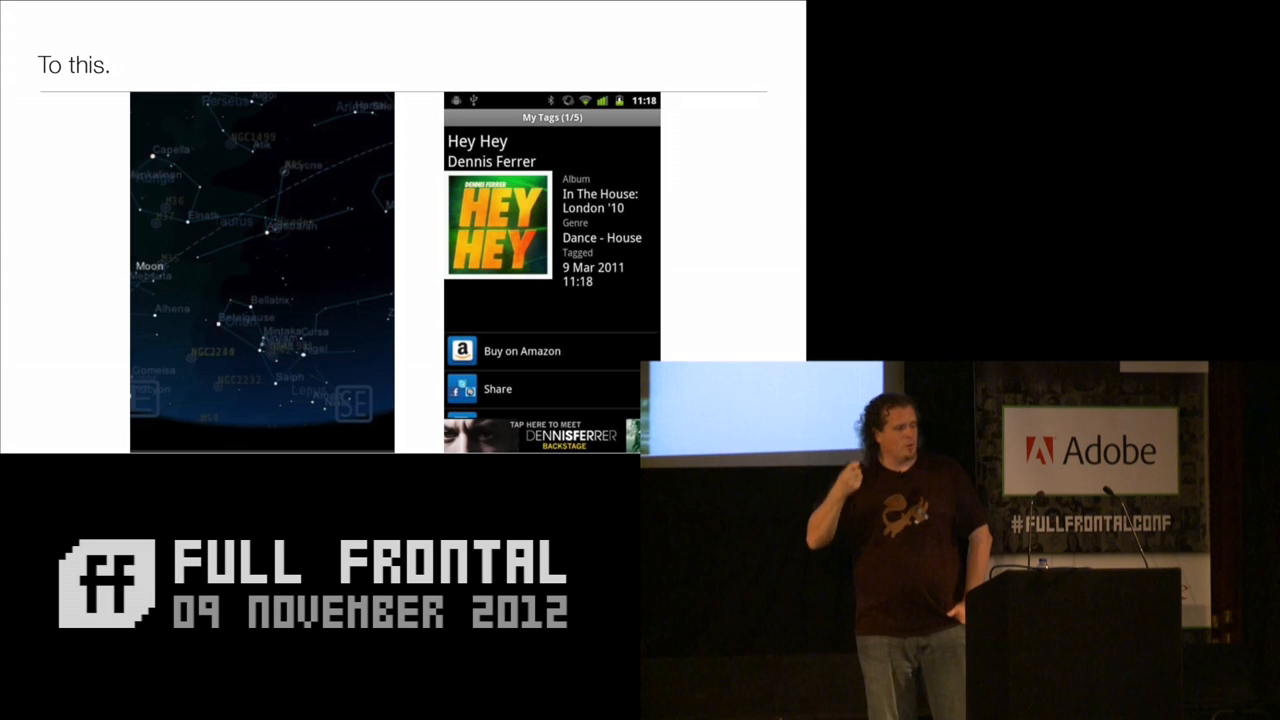